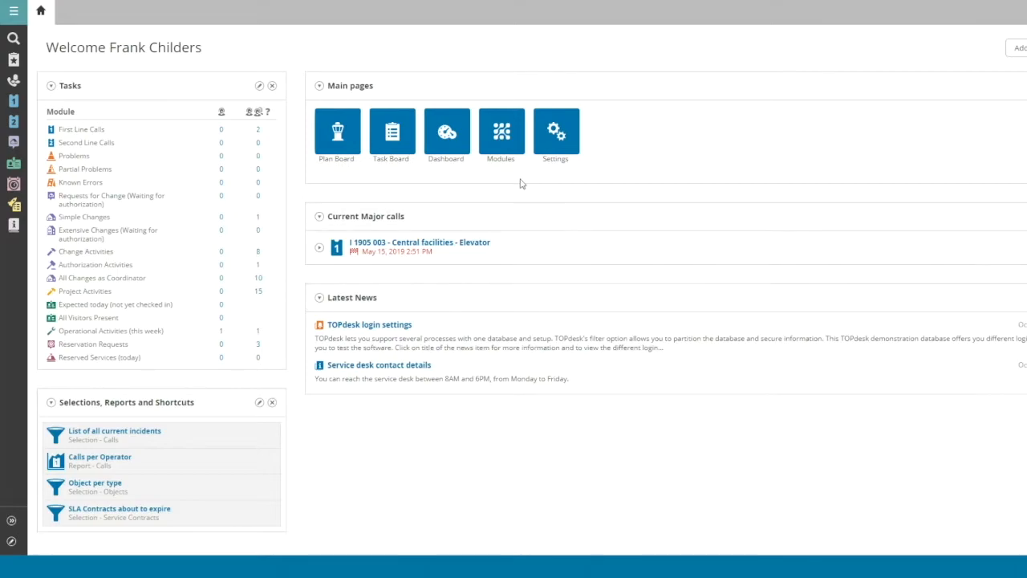
pyautogui.moveTo(24, 46)
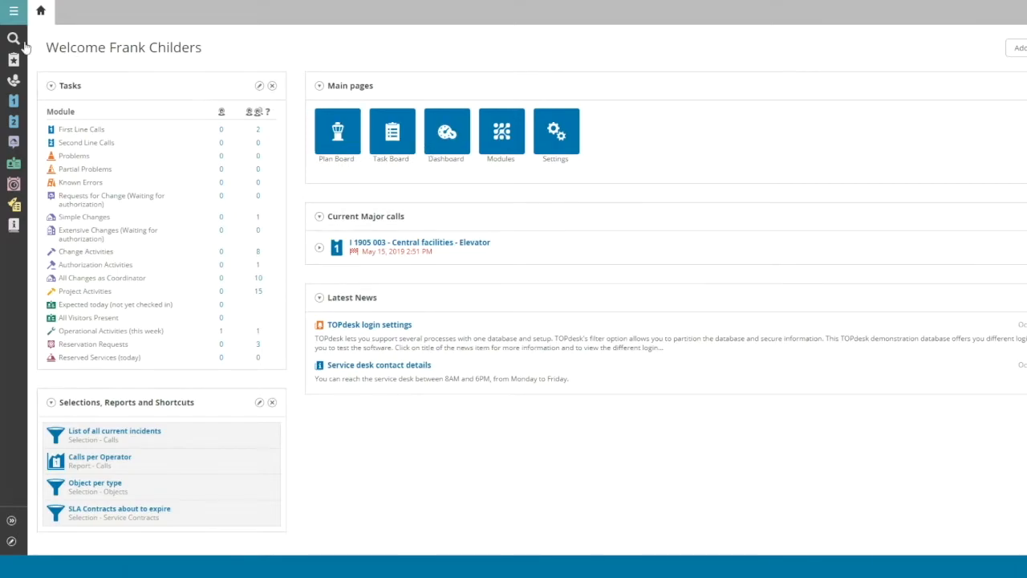
# Search Persons for 'john smith' to find the matching person card.
pyautogui.click(14, 37)
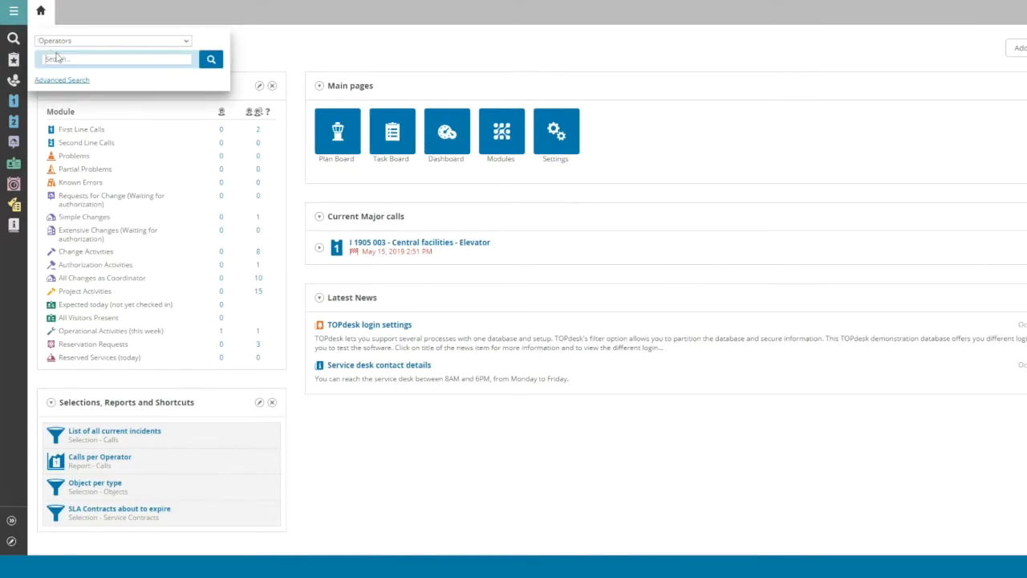
pyautogui.click(113, 40)
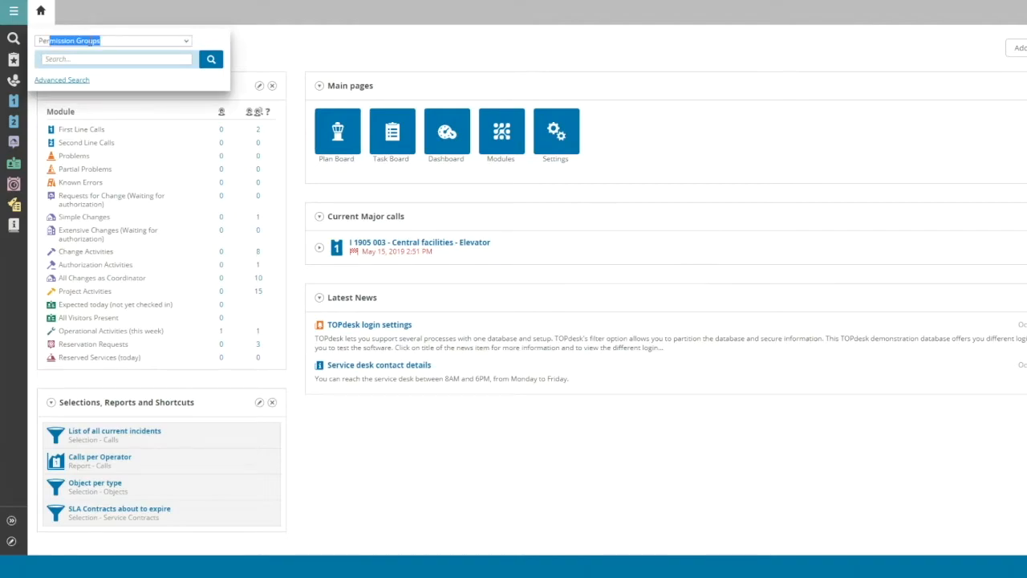
pyautogui.write('joh')
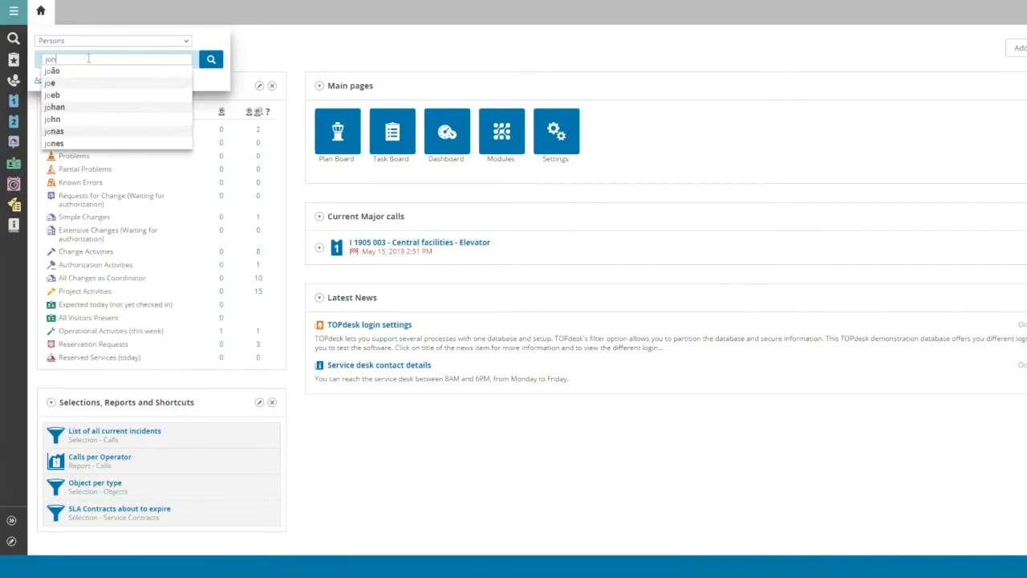
pyautogui.write('john smith')
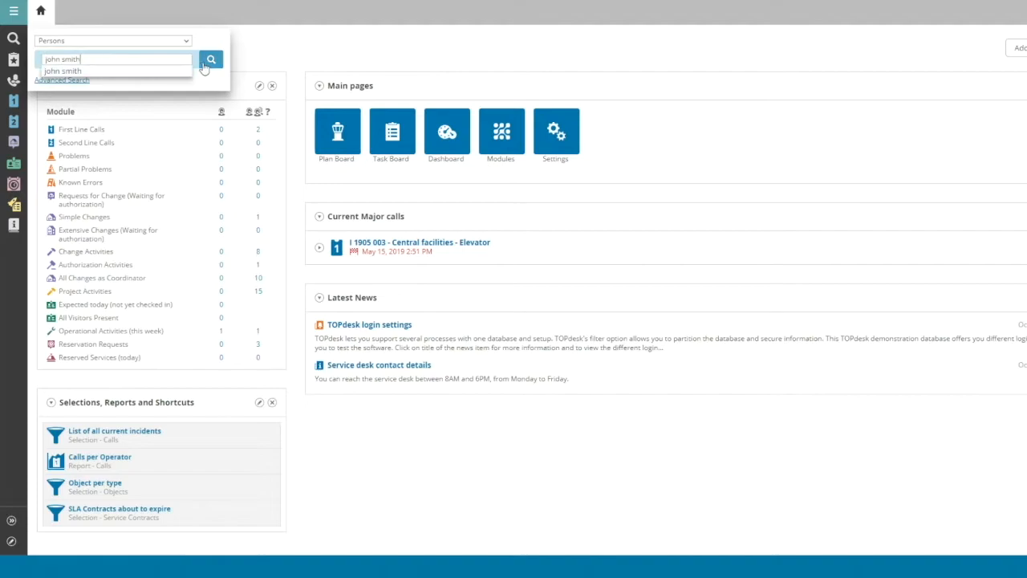
pyautogui.click(210, 59)
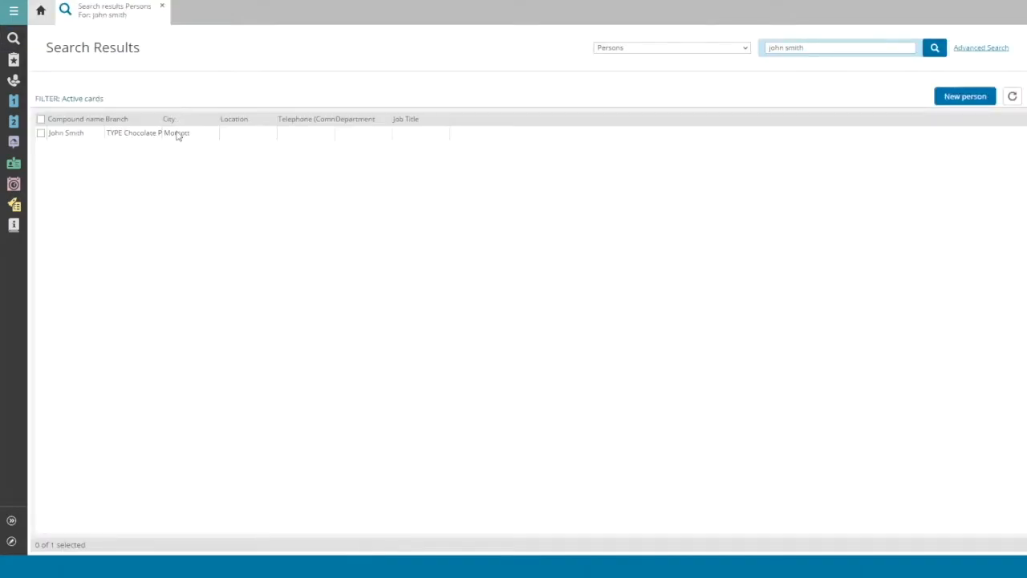
# Open John Smith's person card and create an operator card from it.
pyautogui.doubleClick(66, 133)
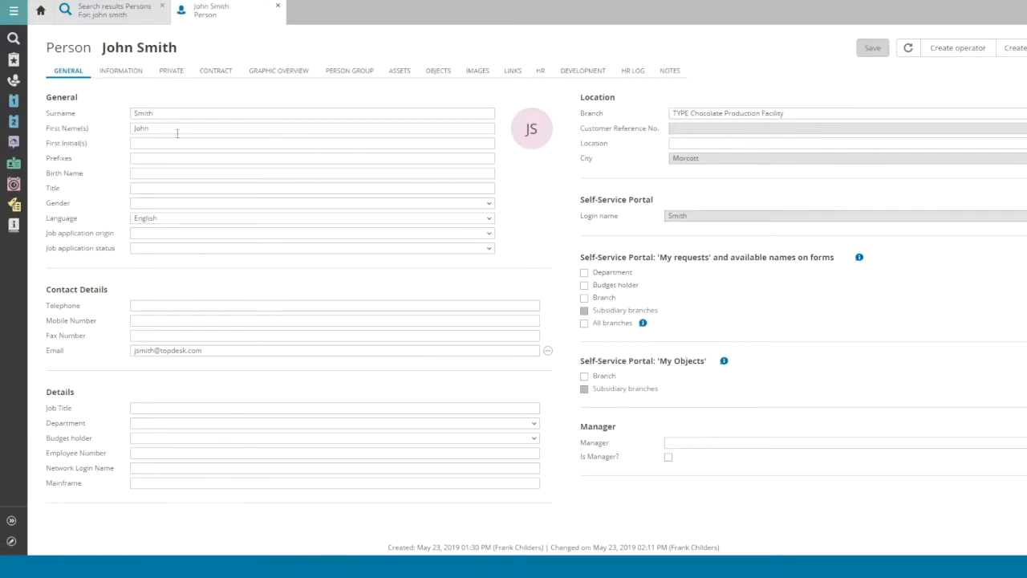
pyautogui.moveTo(437, 115)
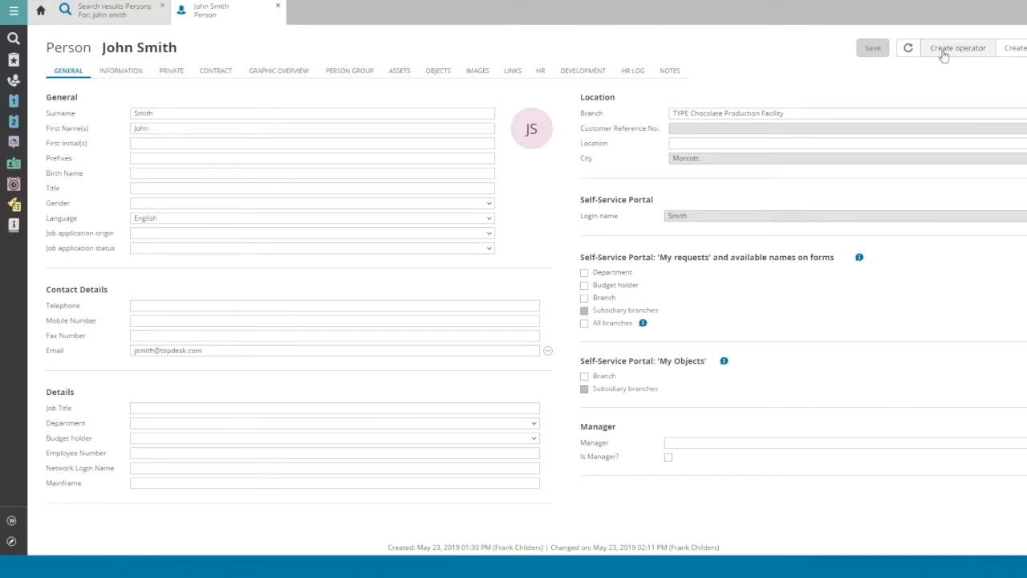
pyautogui.click(956, 48)
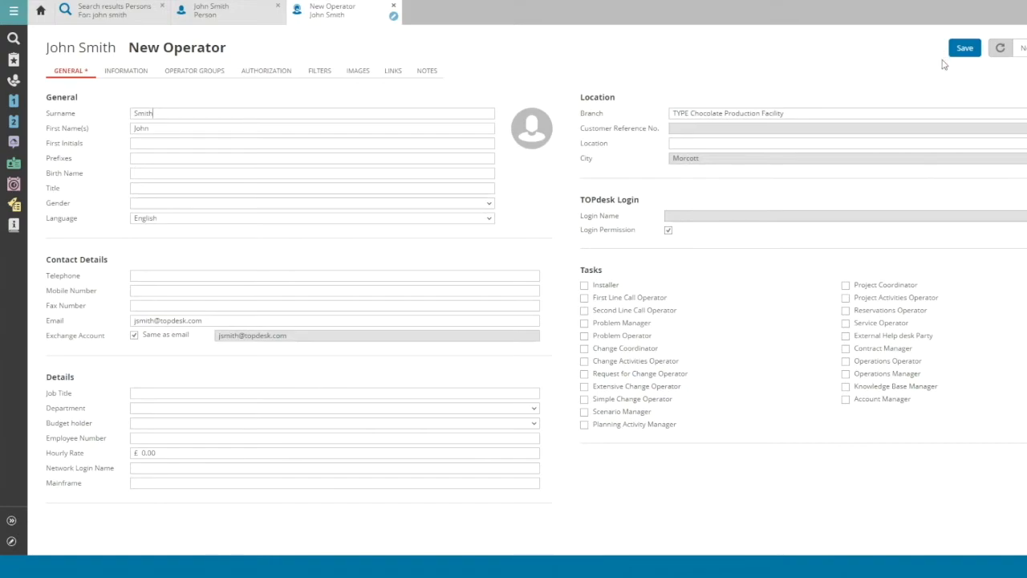
pyautogui.moveTo(1020, 131)
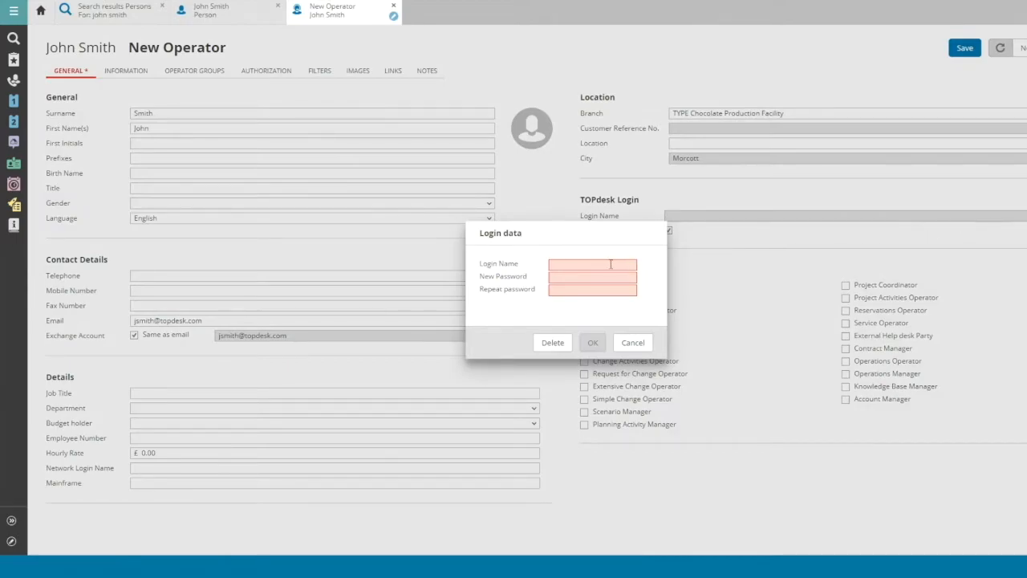
# Set login name 'jsmith' and a password on the operator card.
pyautogui.write('jsmith')
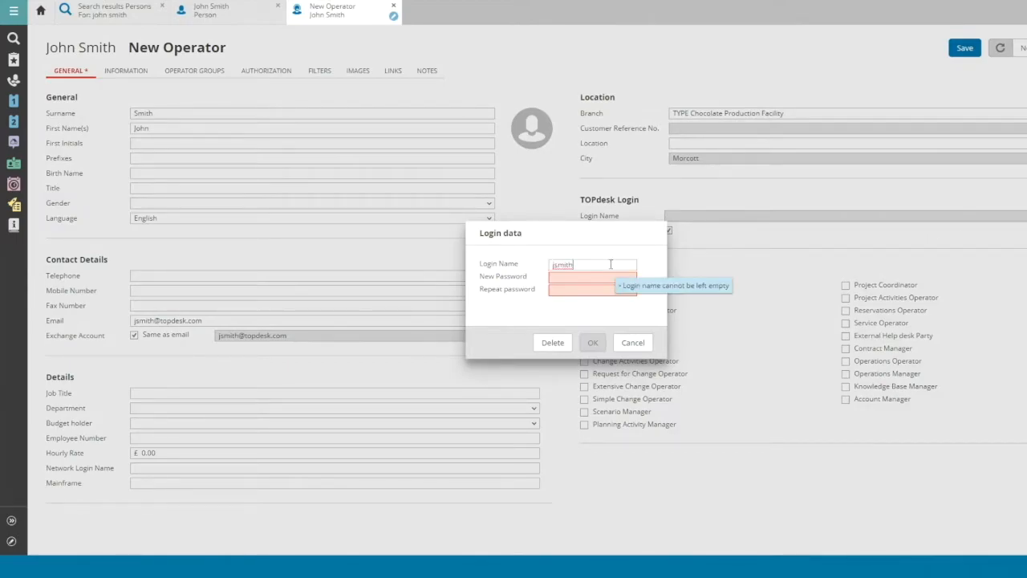
pyautogui.write('•••••')
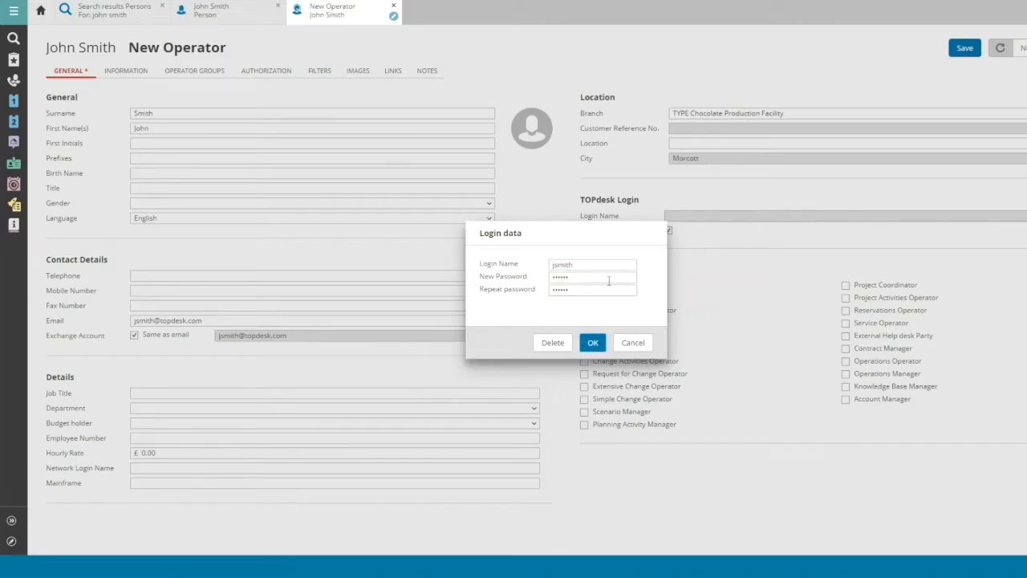
pyautogui.click(592, 343)
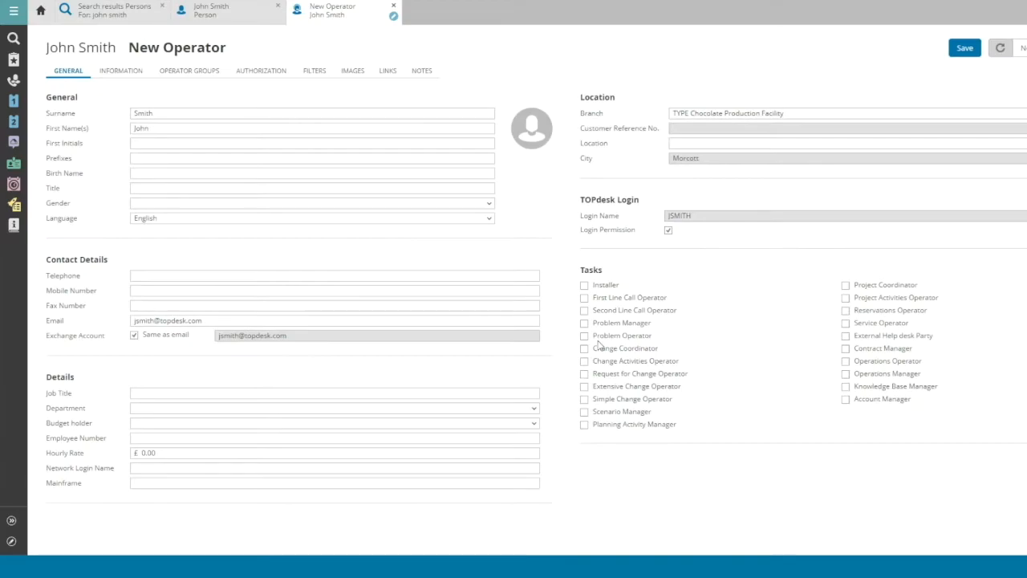
pyautogui.moveTo(617, 337)
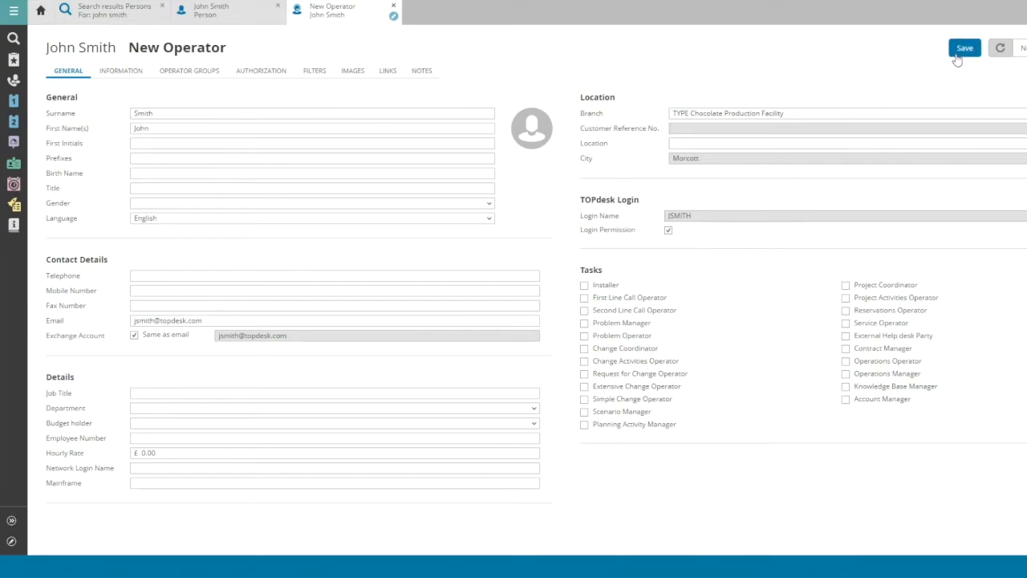
# Save John Smith's new operator card.
pyautogui.click(964, 47)
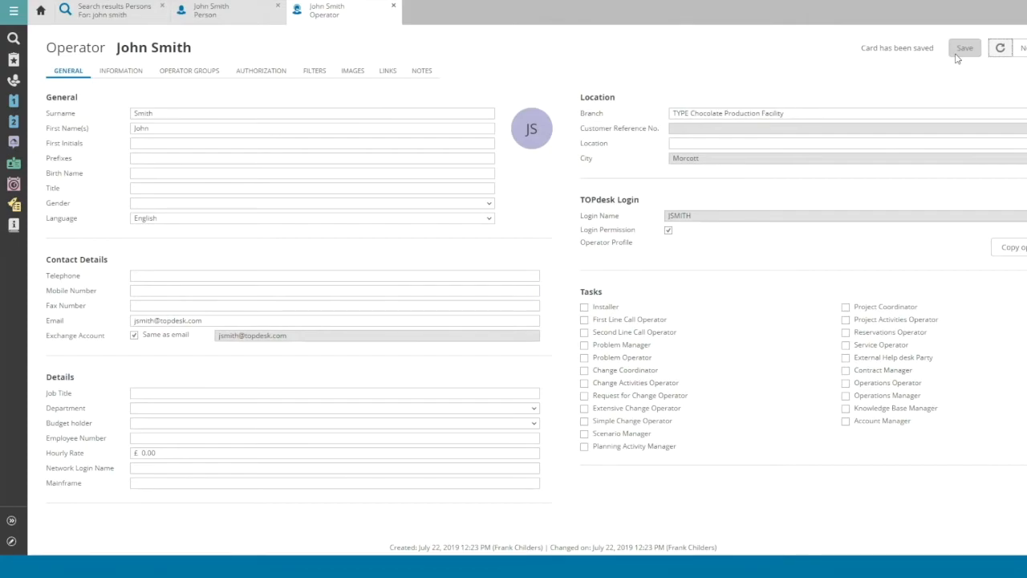
pyautogui.moveTo(991, 157)
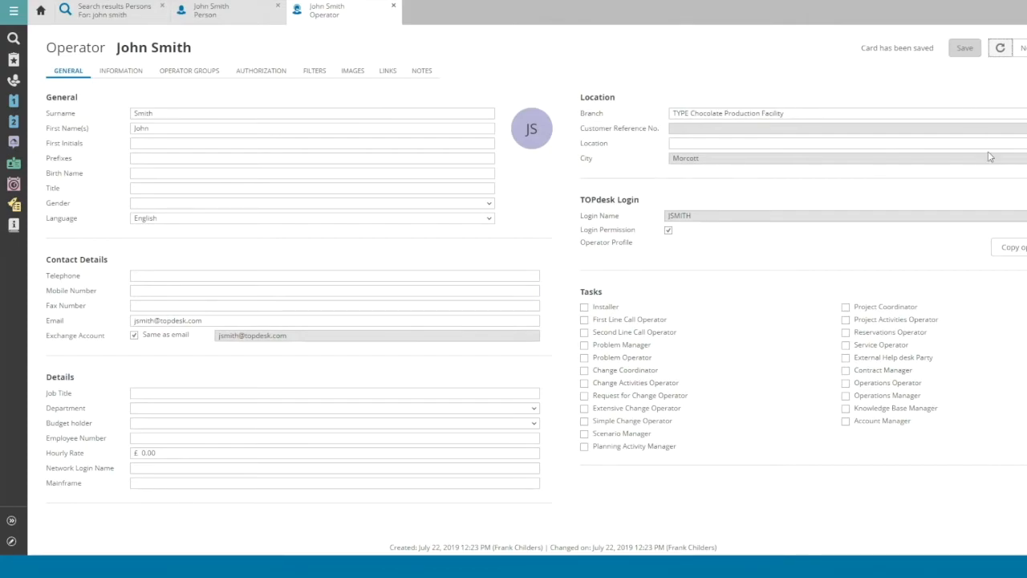
# Copy another operator's profile, adding group, authorizations and First Line Call Operator task.
pyautogui.click(1012, 247)
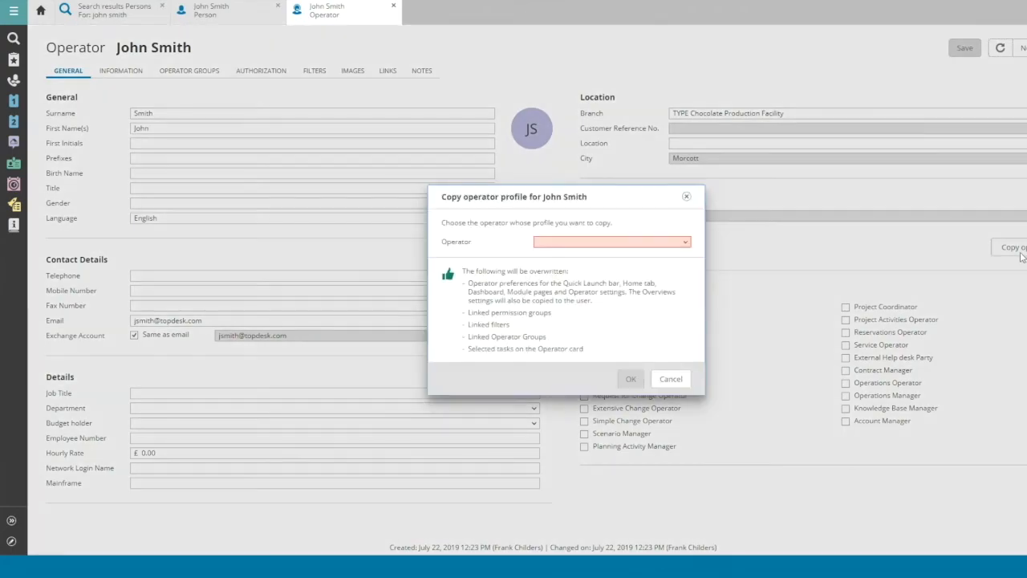
pyautogui.moveTo(761, 247)
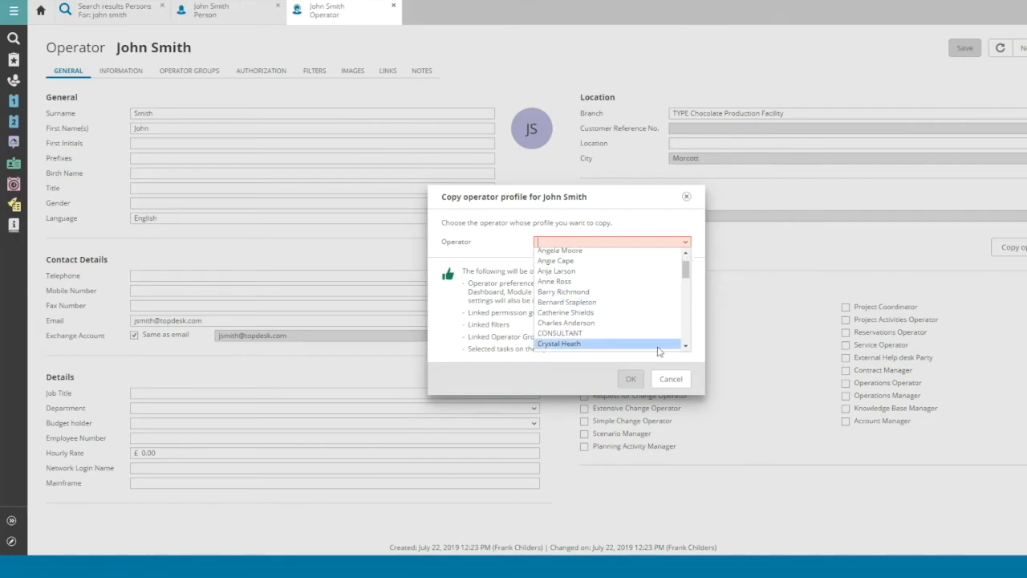
pyautogui.click(559, 343)
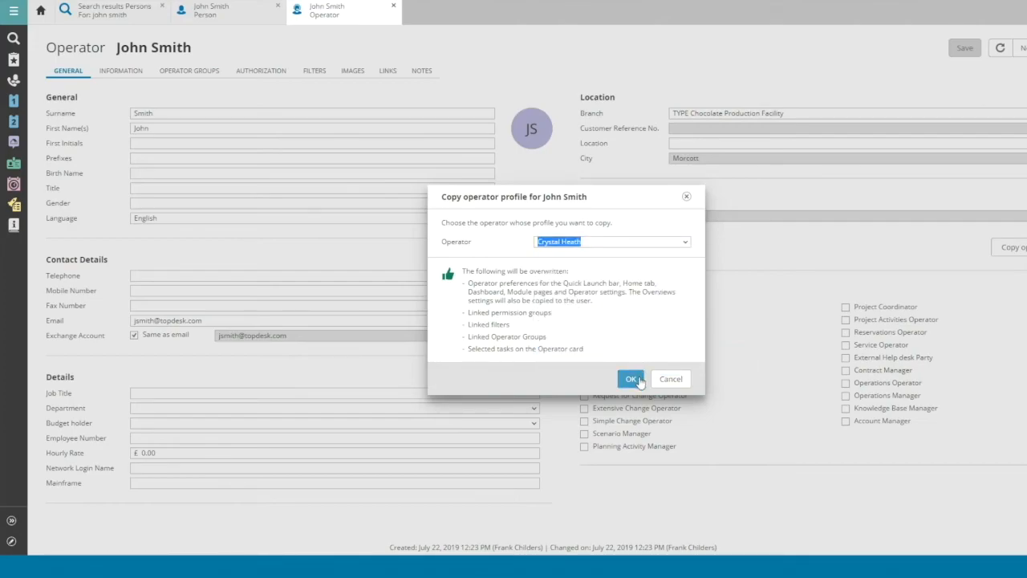
pyautogui.click(630, 378)
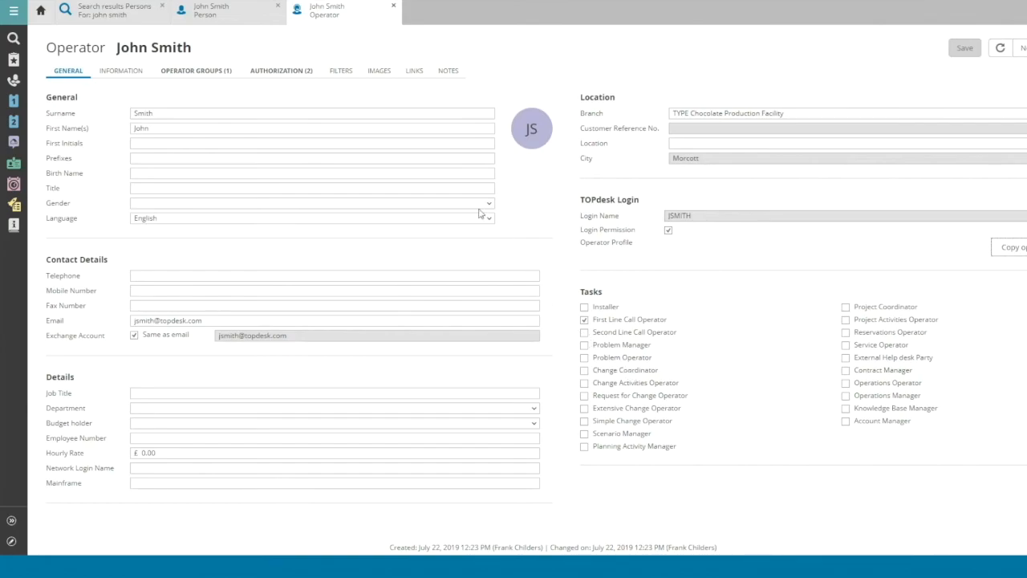
pyautogui.moveTo(291, 91)
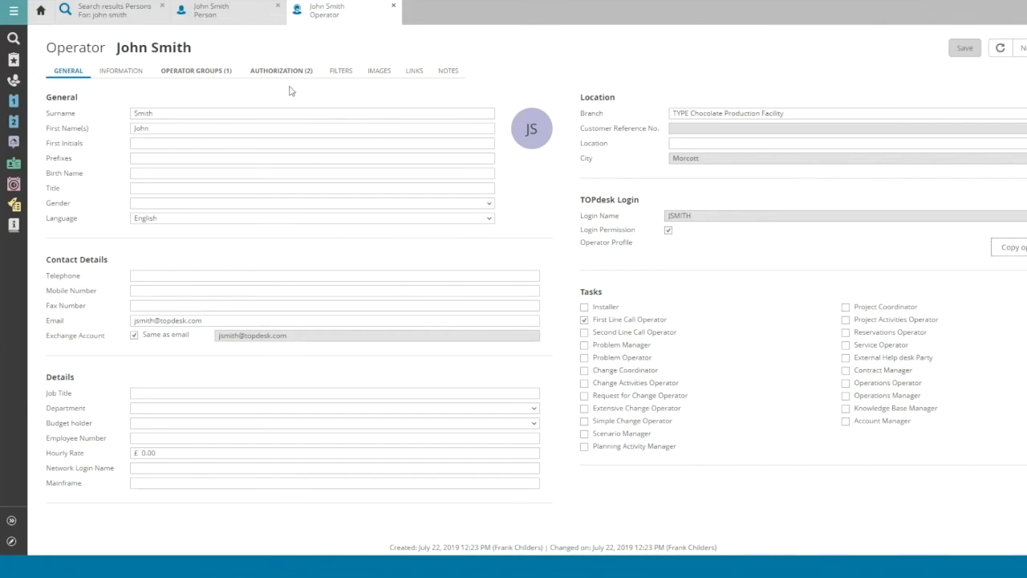
pyautogui.moveTo(238, 78)
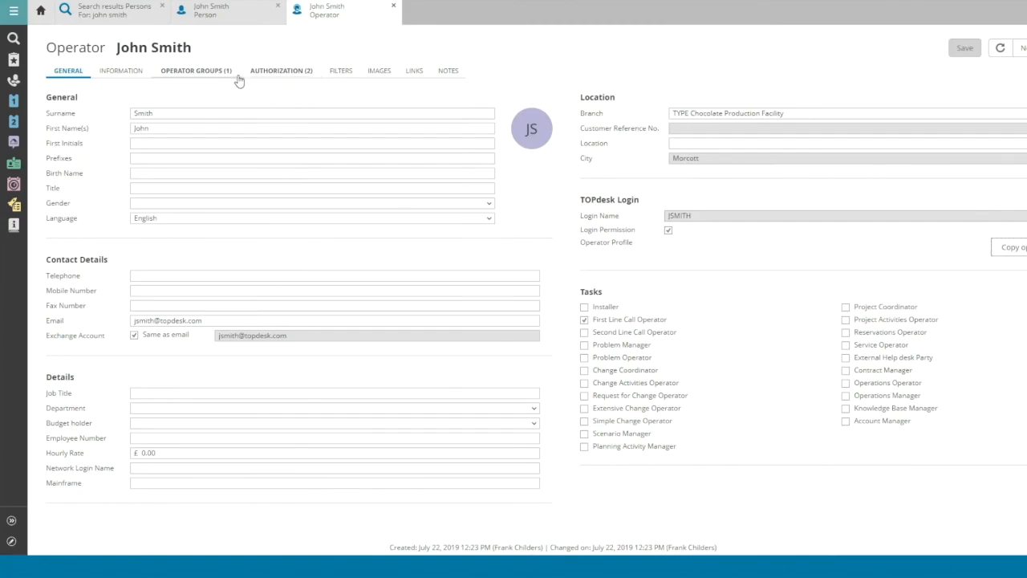